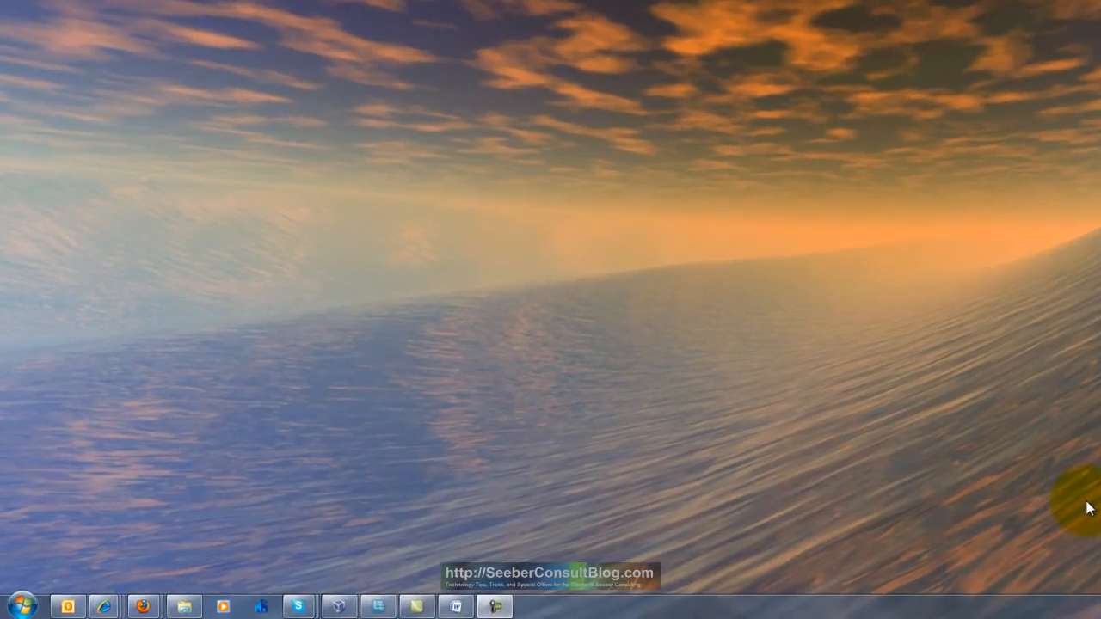
- Search the Start menu for 'back' and launch Backup and Restore
left_click(22, 605)
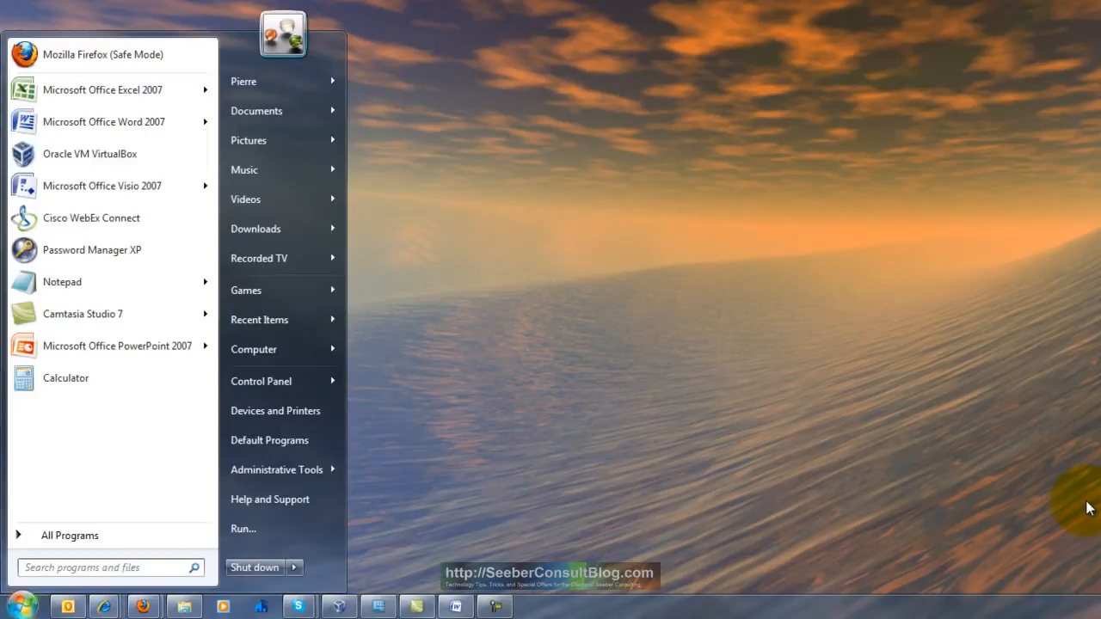
type("back")
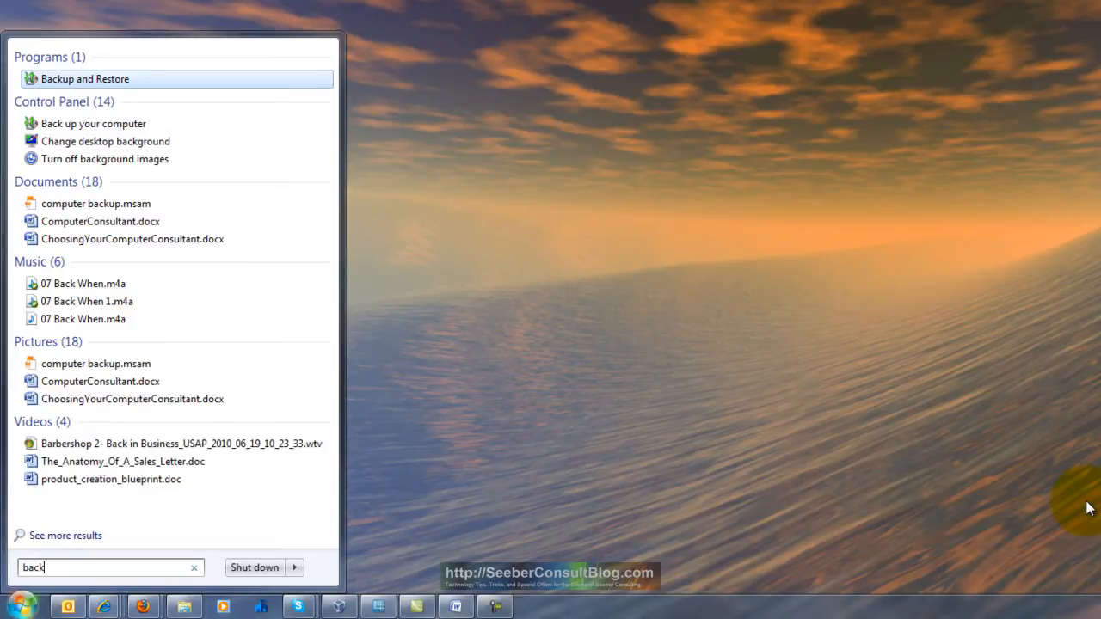
left_click(84, 78)
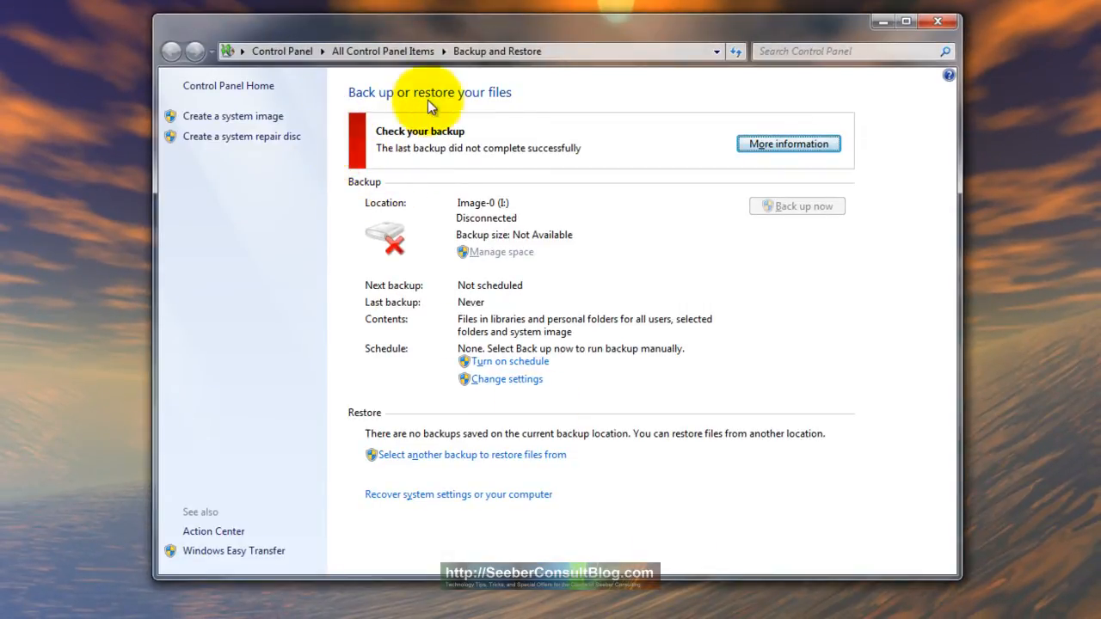
mouse_move(617, 172)
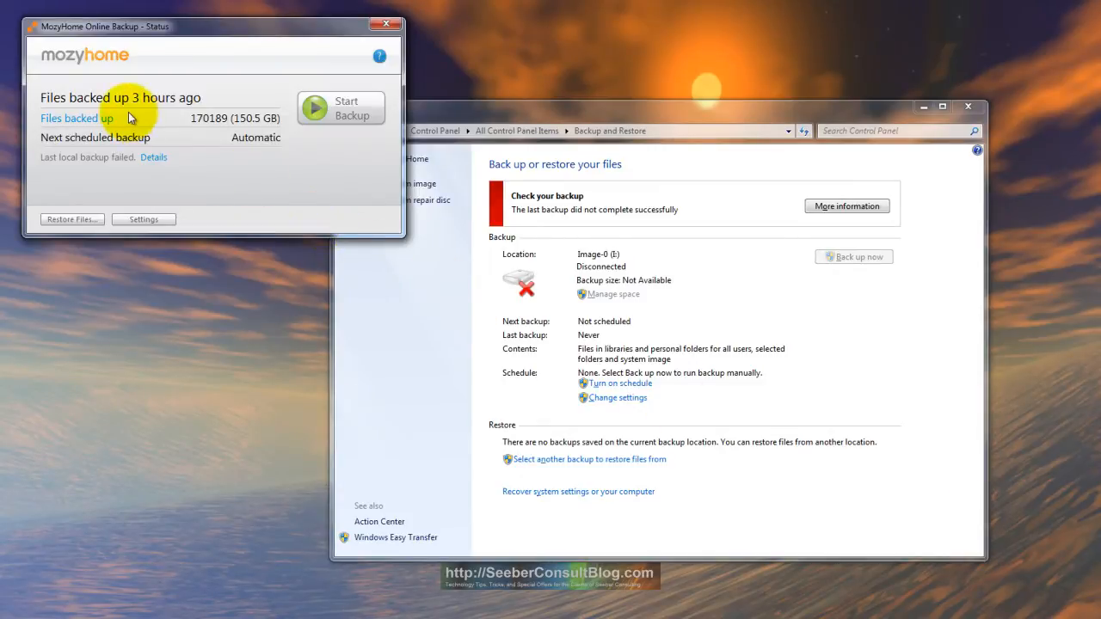
mouse_move(277, 131)
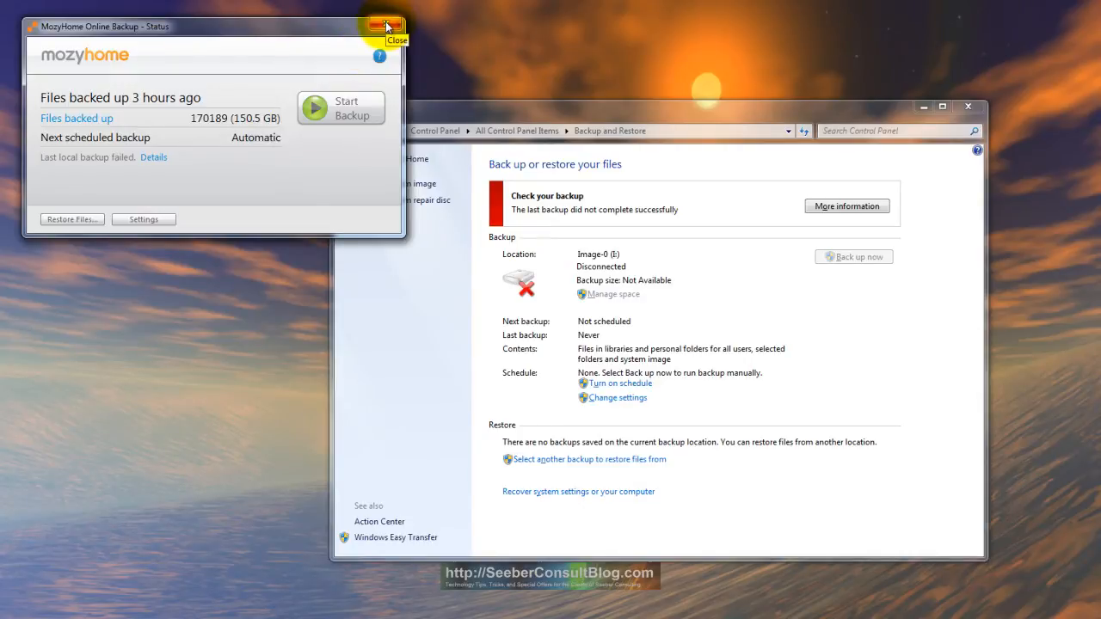
left_click(386, 26)
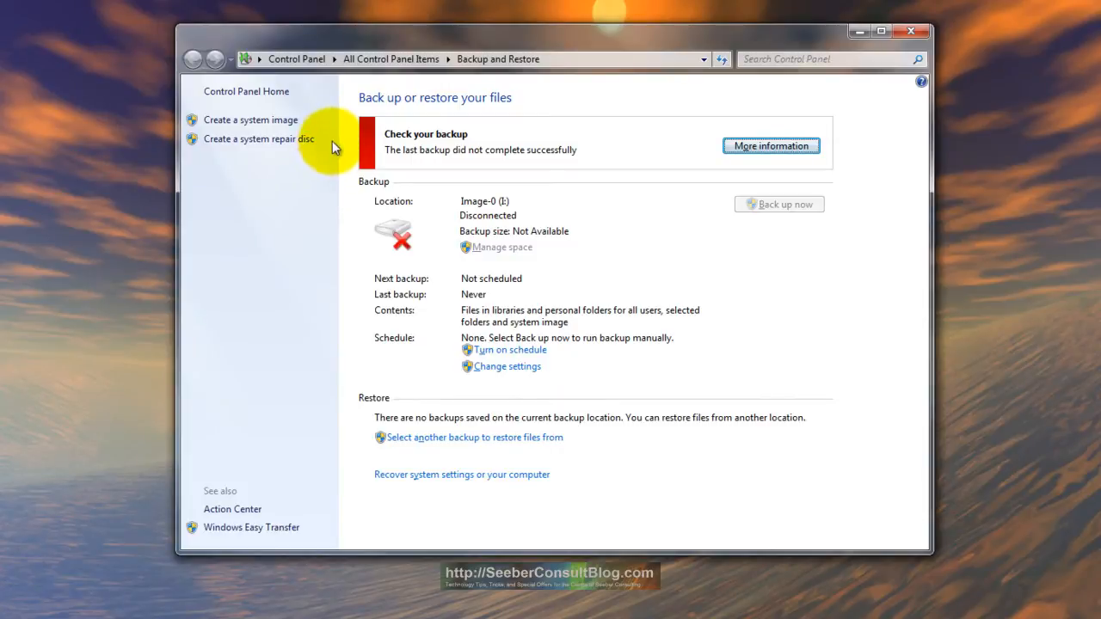
mouse_move(278, 187)
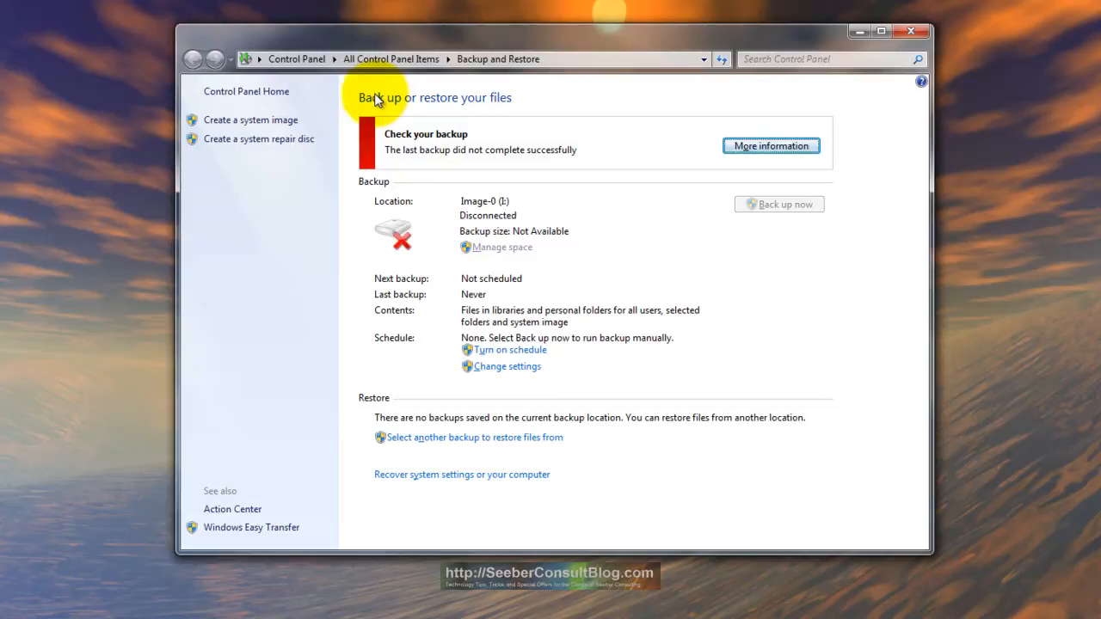
mouse_move(250, 120)
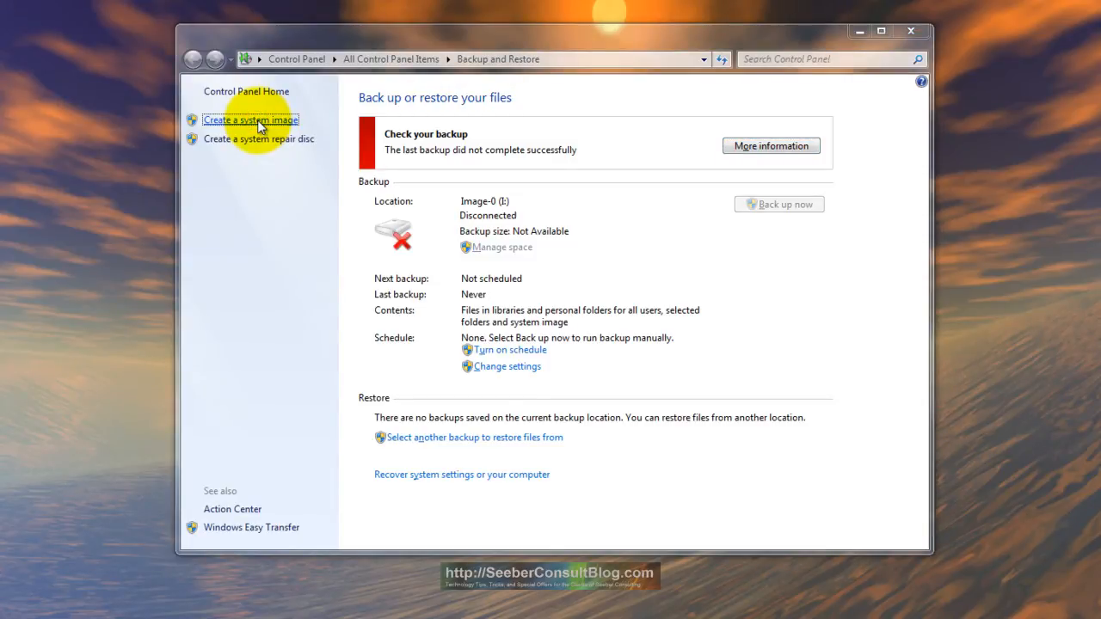
- Start the 'Create a system image' wizard, keeping Image-1 (I:) as the hard-disk destination
left_click(250, 119)
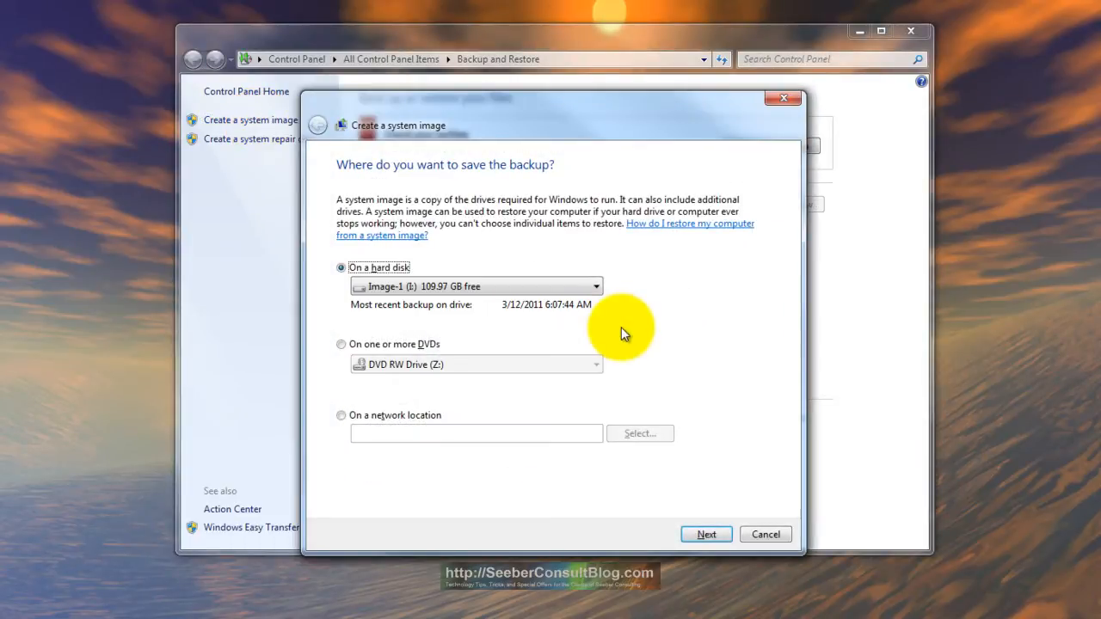
mouse_move(369, 313)
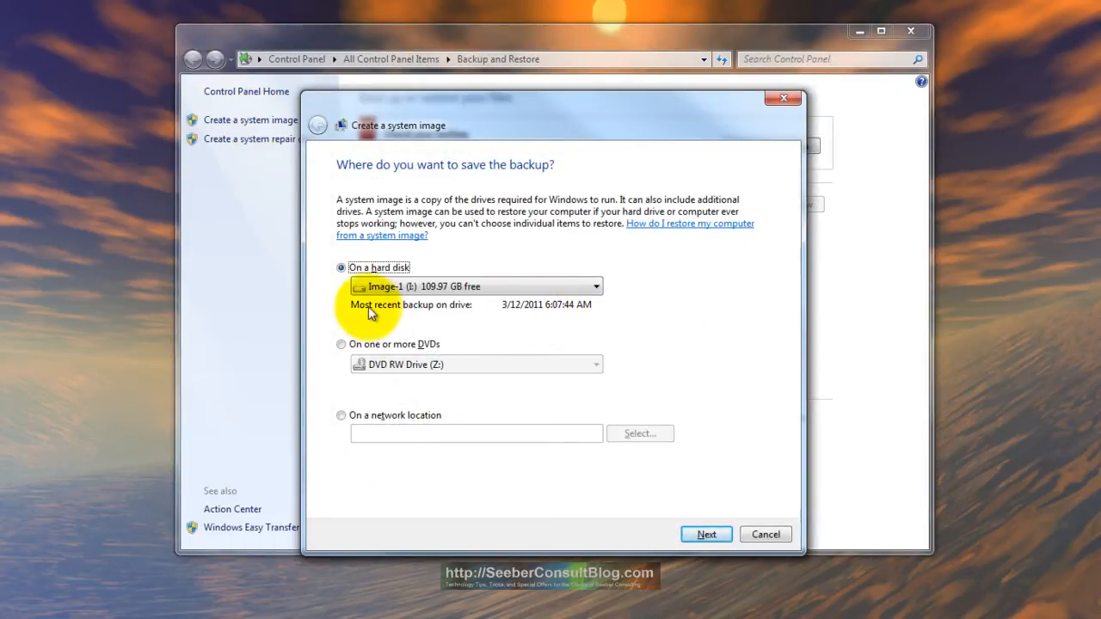
mouse_move(602, 325)
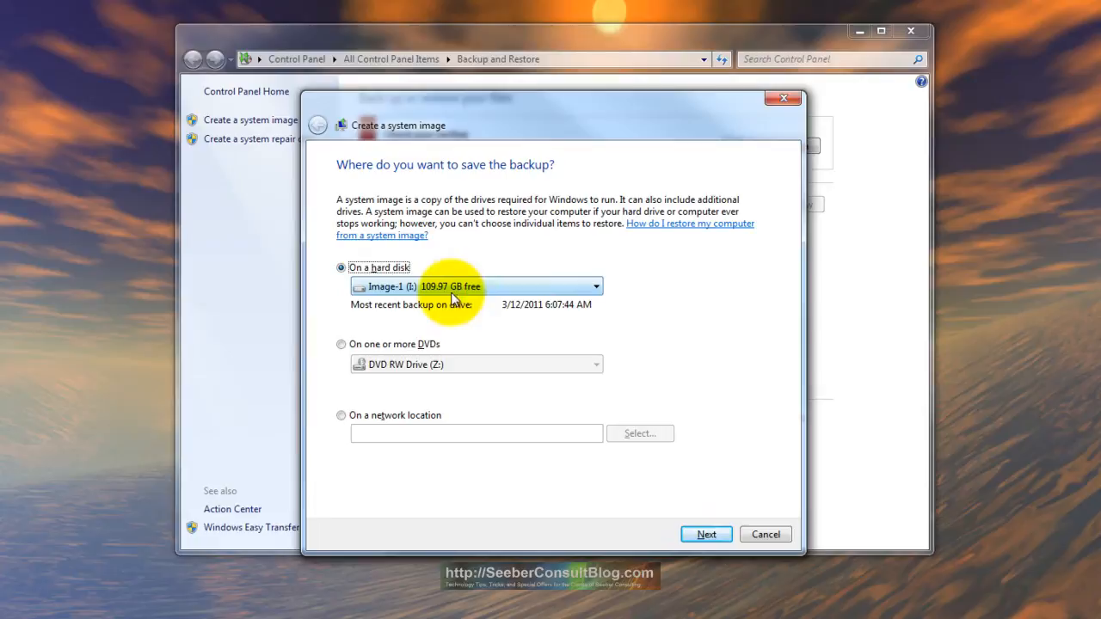
mouse_move(521, 297)
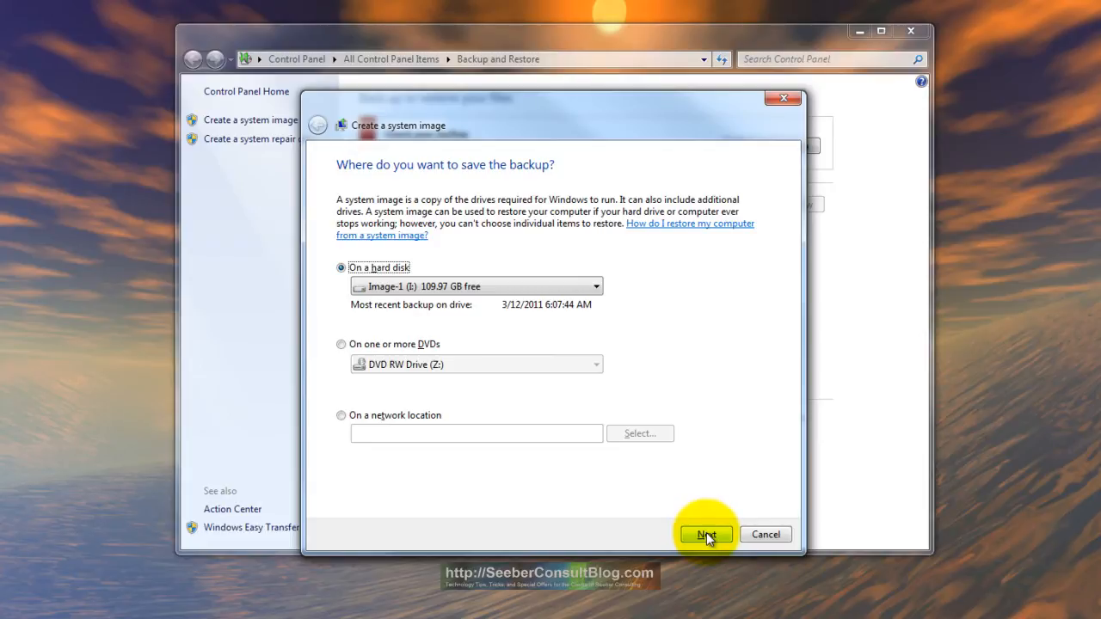
- Confirm Image-1 (I:) and continue to drive selection, keeping System Reserved and C: included
left_click(706, 534)
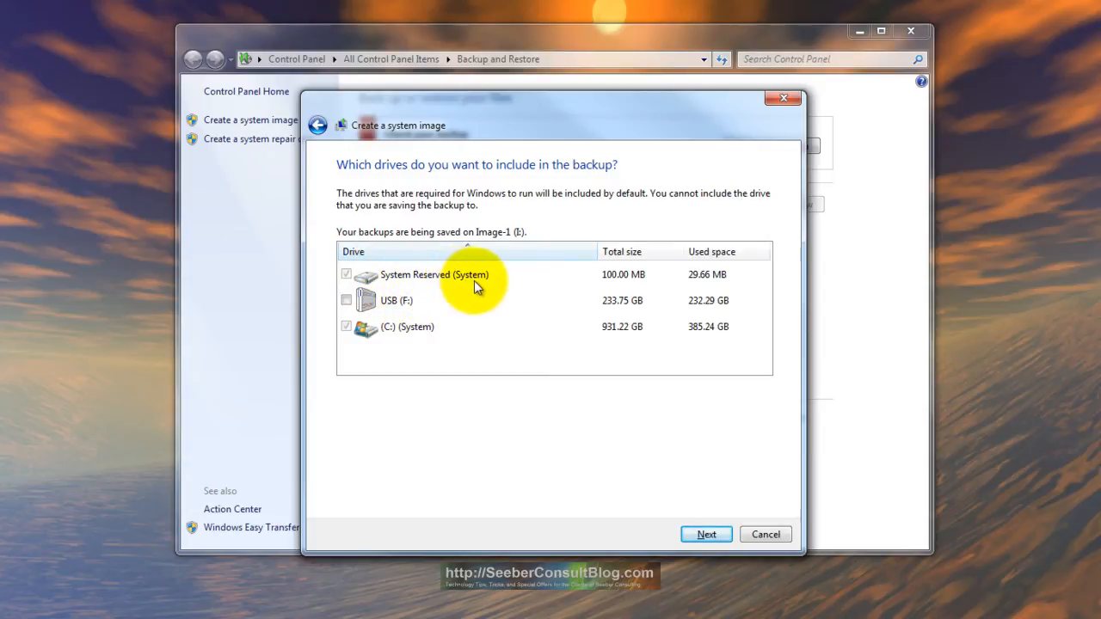
mouse_move(348, 355)
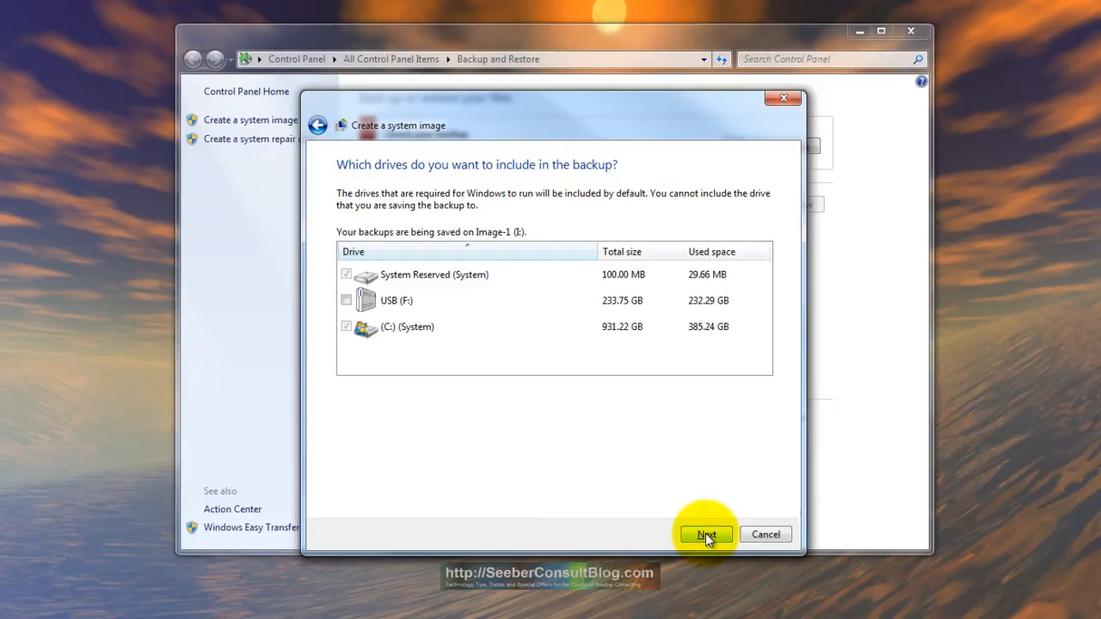
- Keep the default drives and continue to the backup settings confirmation page
left_click(704, 534)
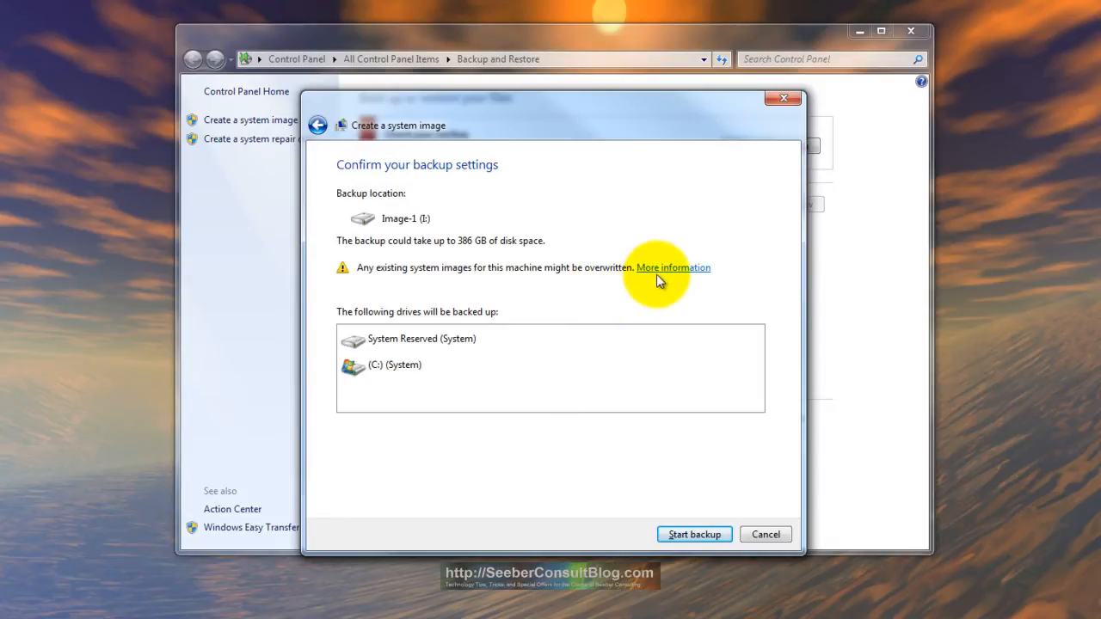
mouse_move(467, 250)
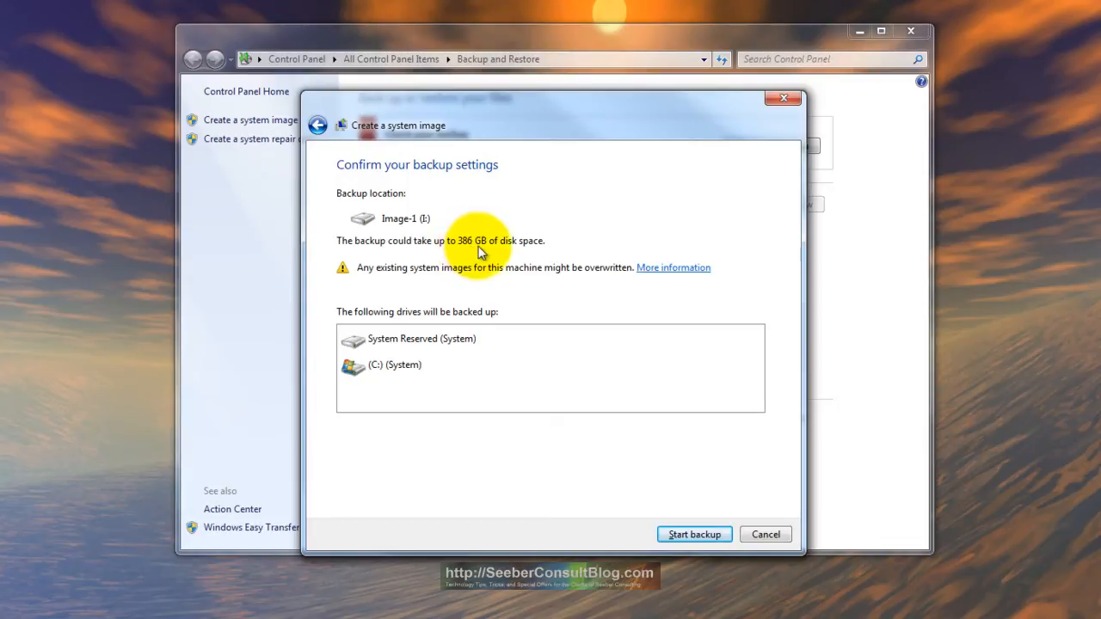
mouse_move(510, 252)
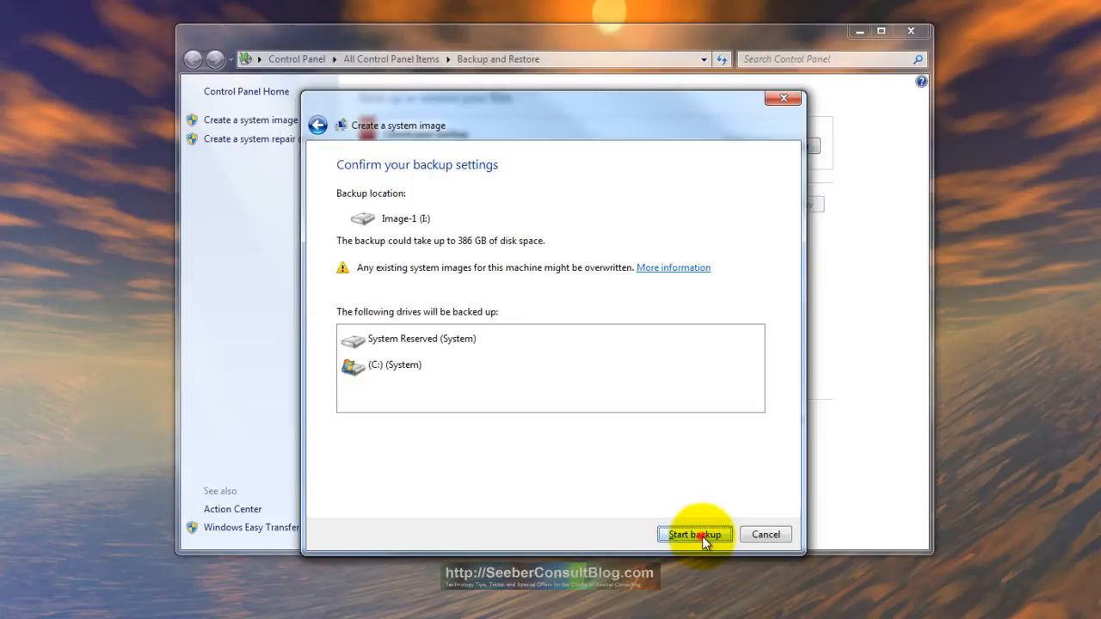
- Start the system image backup, which begins saving the C: drive
left_click(694, 534)
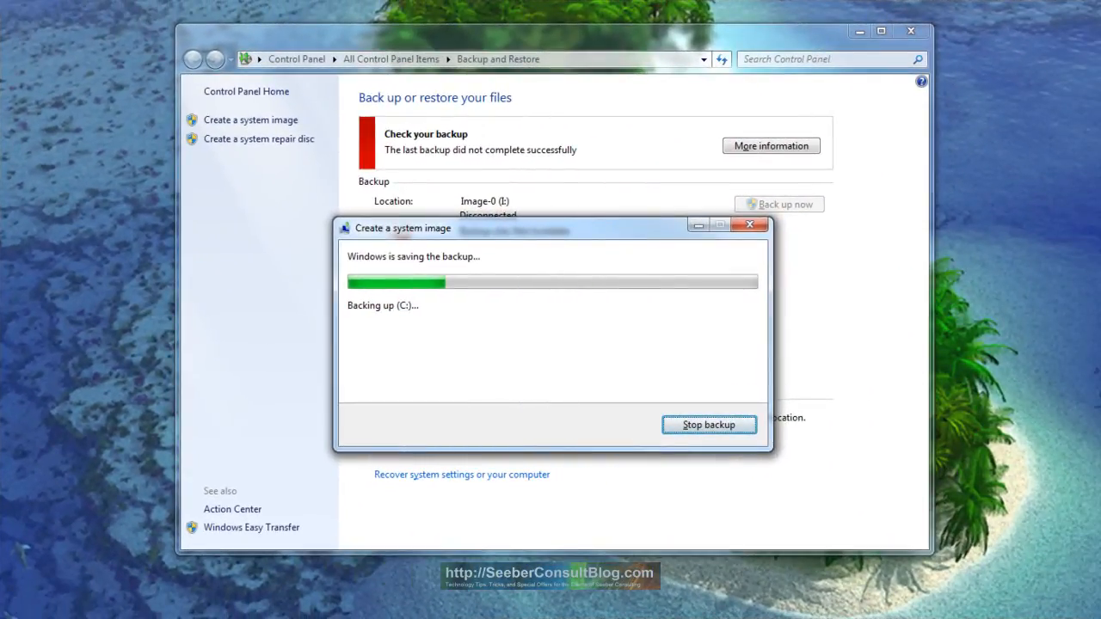
mouse_move(383, 503)
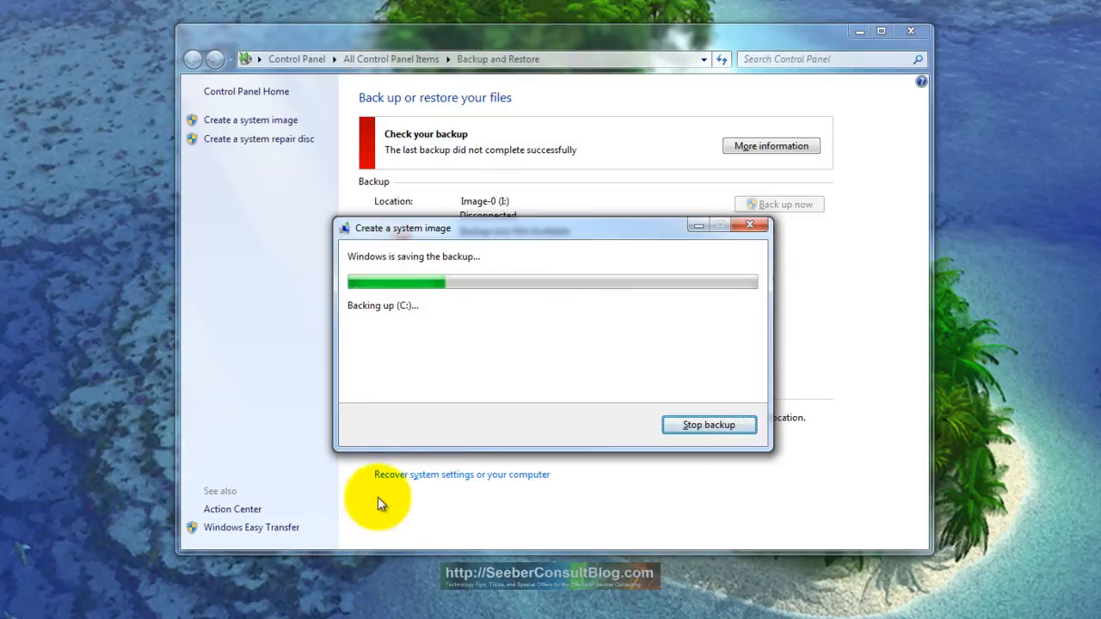
mouse_move(503, 286)
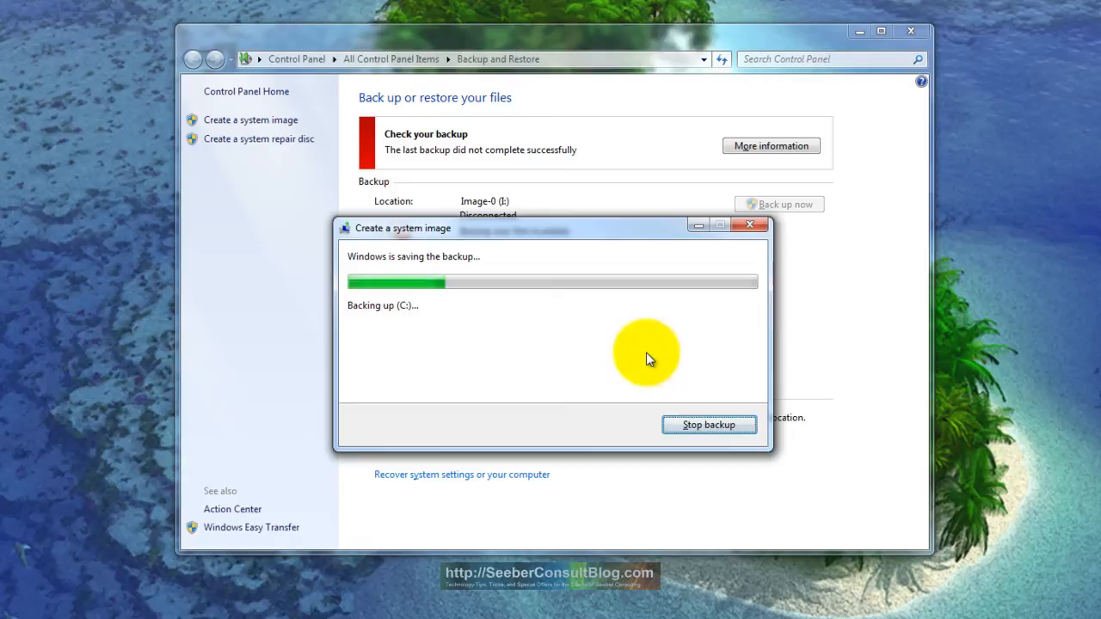
mouse_move(501, 291)
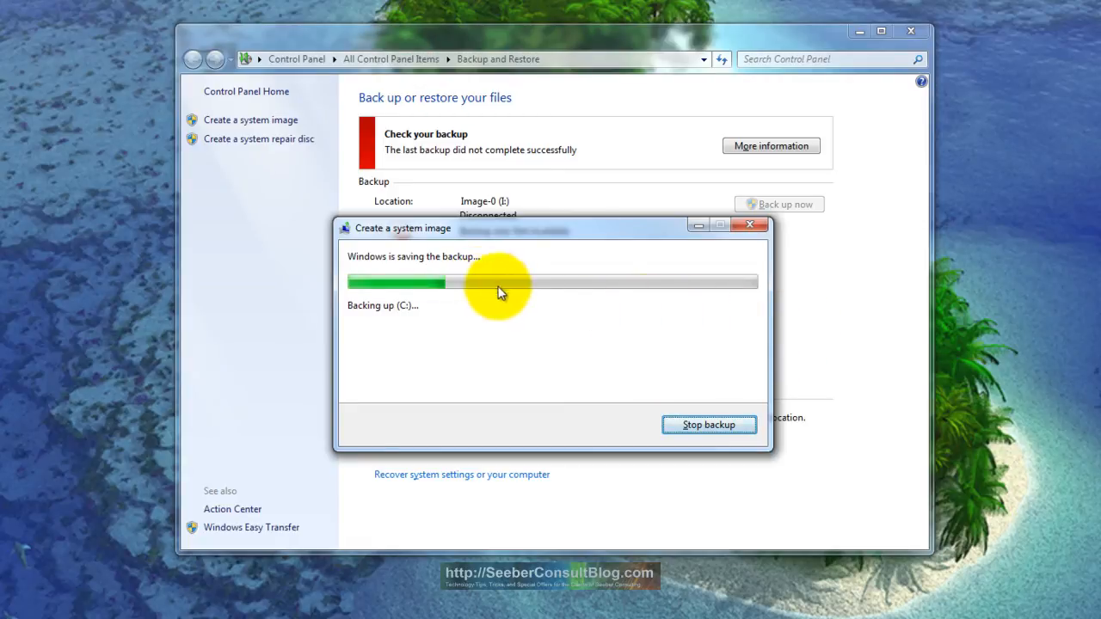
mouse_move(599, 381)
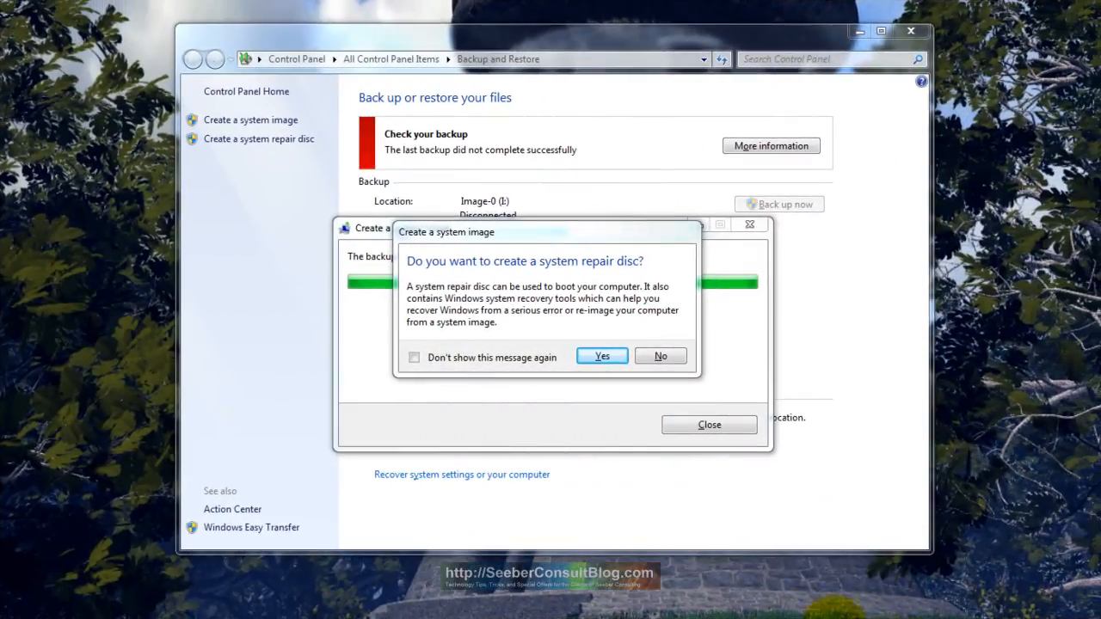
mouse_move(462, 464)
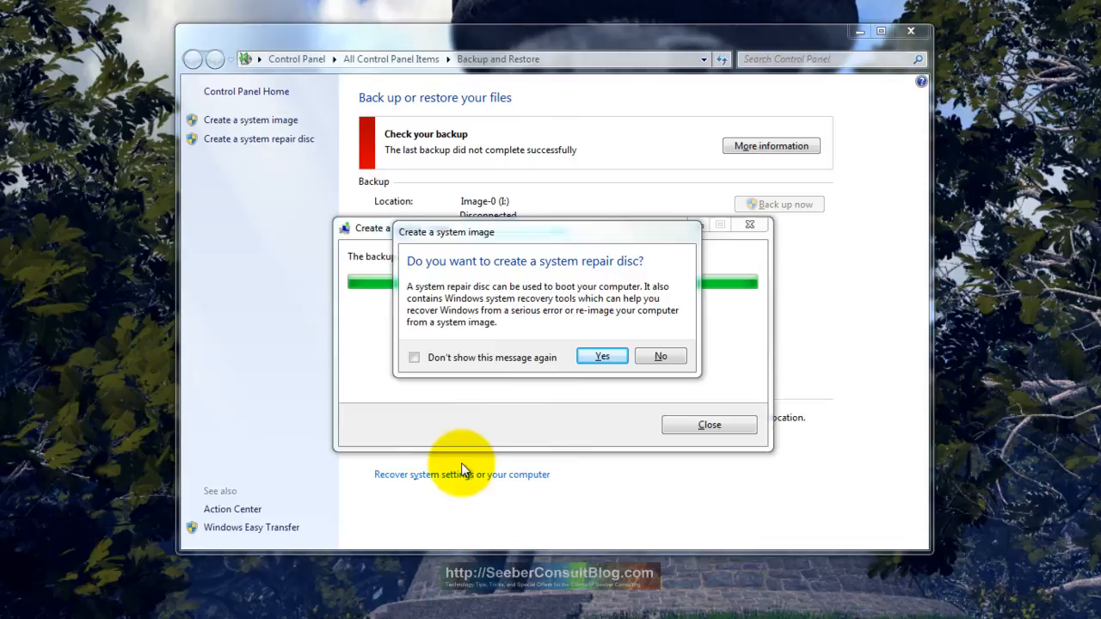
mouse_move(439, 266)
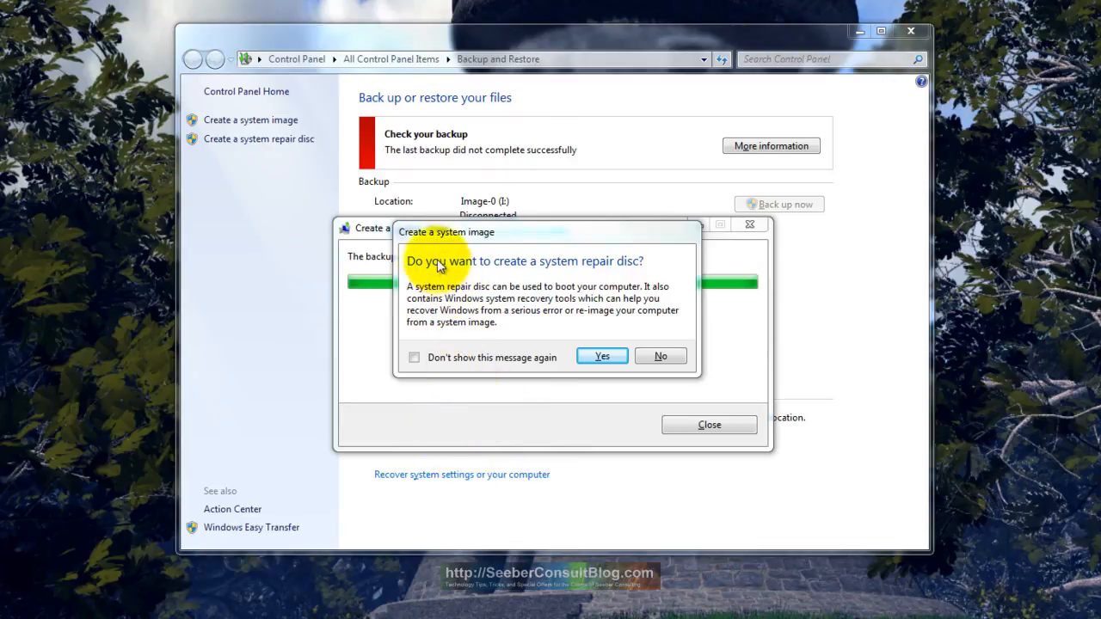
mouse_move(397, 229)
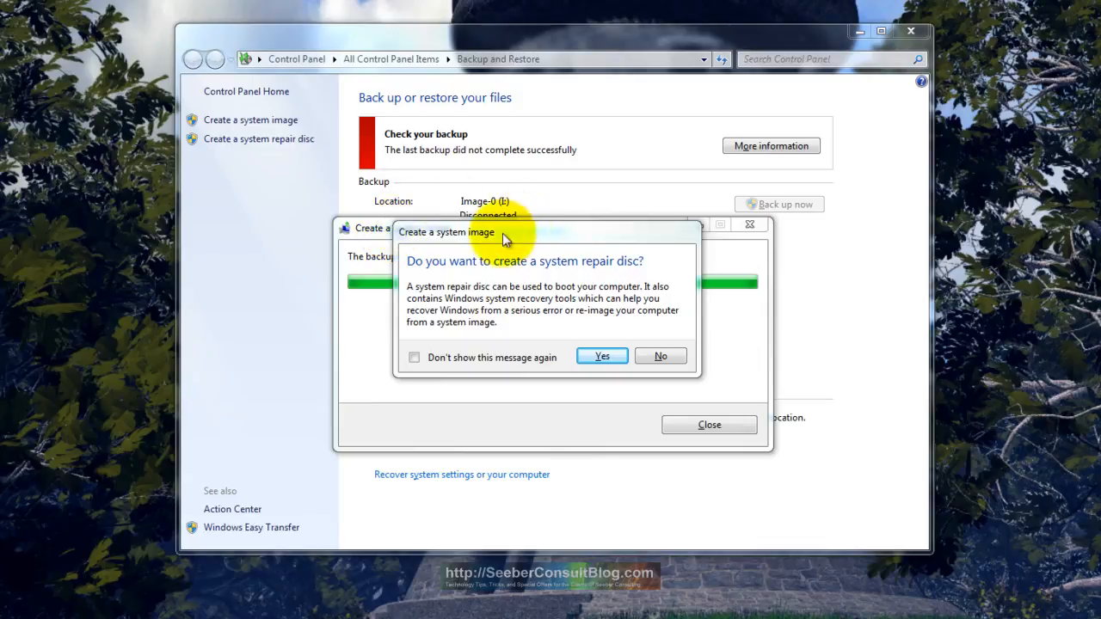
mouse_move(655, 281)
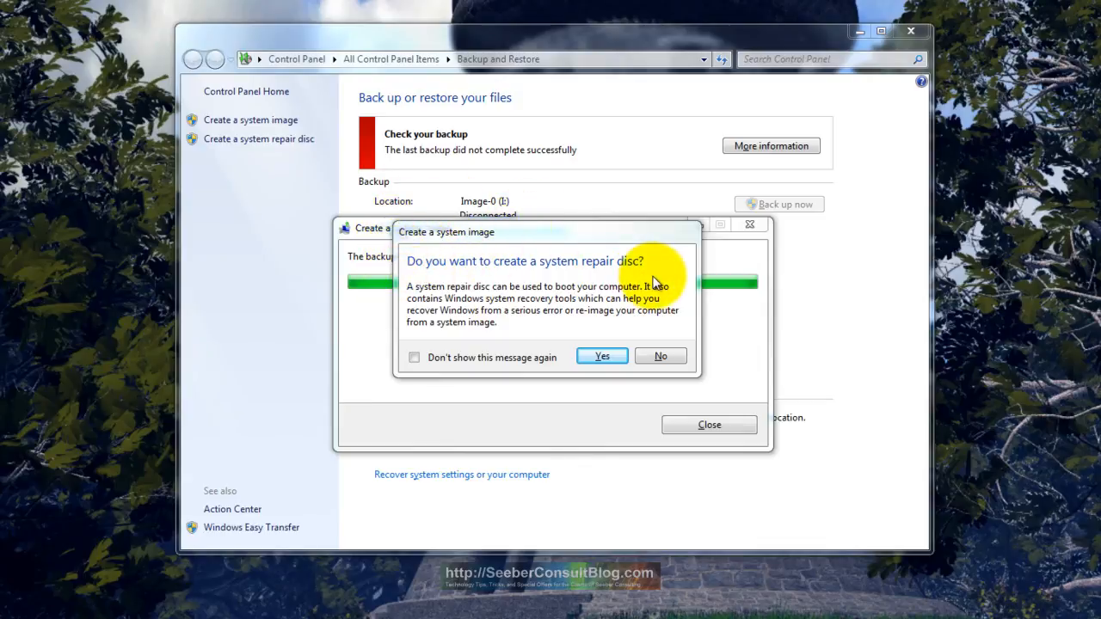